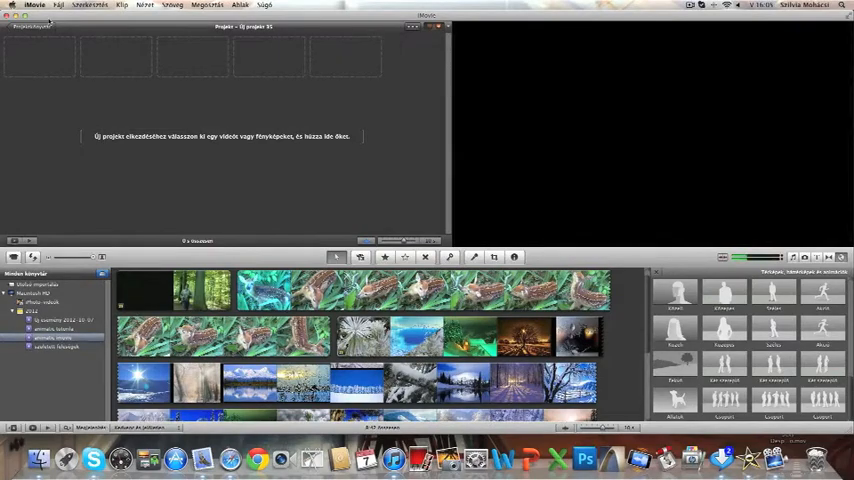
Step: Start a New Project from the File menu, opening the dialog with theme choices
{"action": "left_click", "coordinate": [58, 6]}
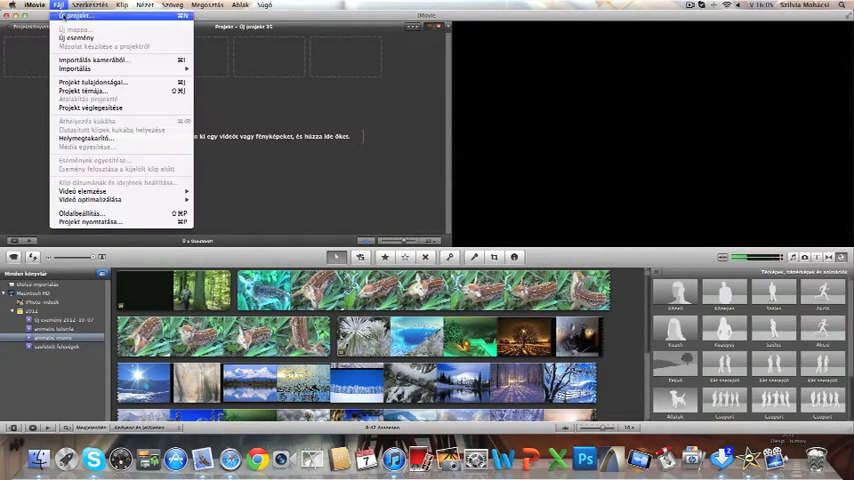
{"action": "left_click", "coordinate": [78, 16]}
{"action": "type", "text": "Animatics"}
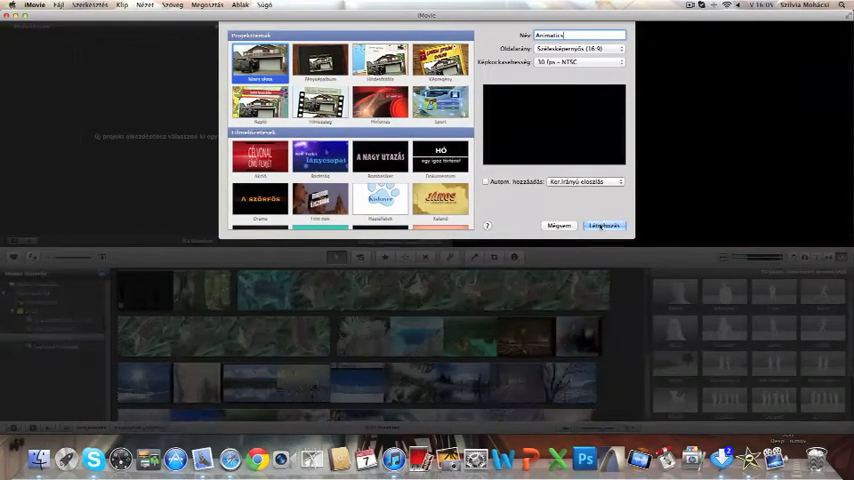
Step: Confirm the dialog to create the new iMovie project
{"action": "left_click", "coordinate": [604, 224]}
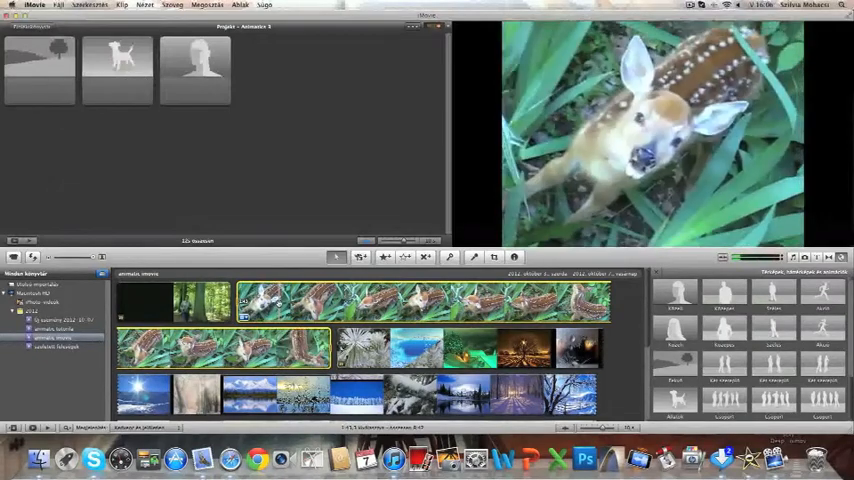
{"action": "left_click", "coordinate": [118, 72]}
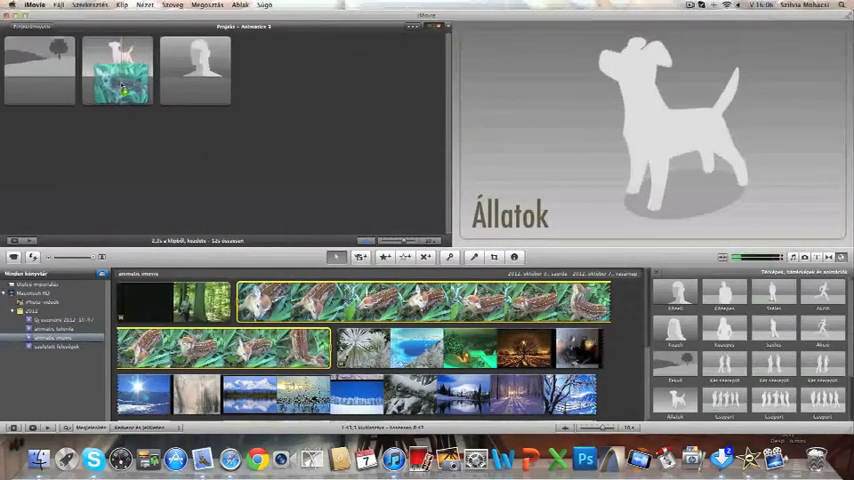
{"action": "right_click", "coordinate": [118, 70]}
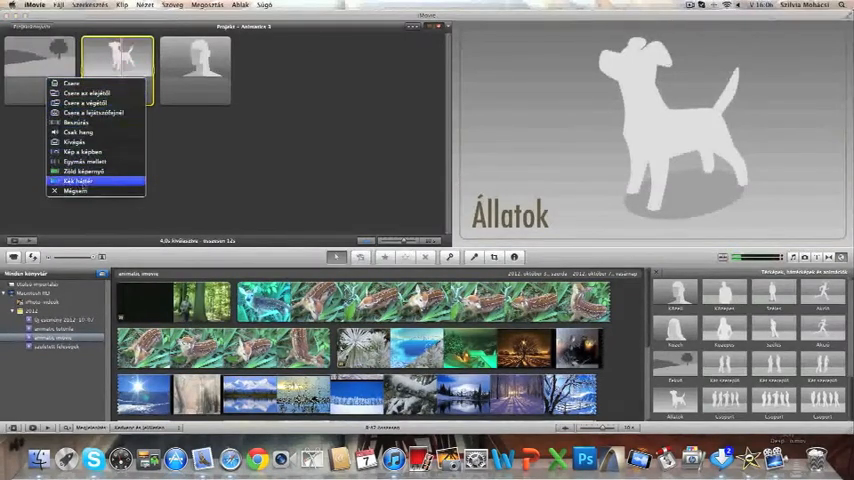
{"action": "mouse_move", "coordinate": [76, 192]}
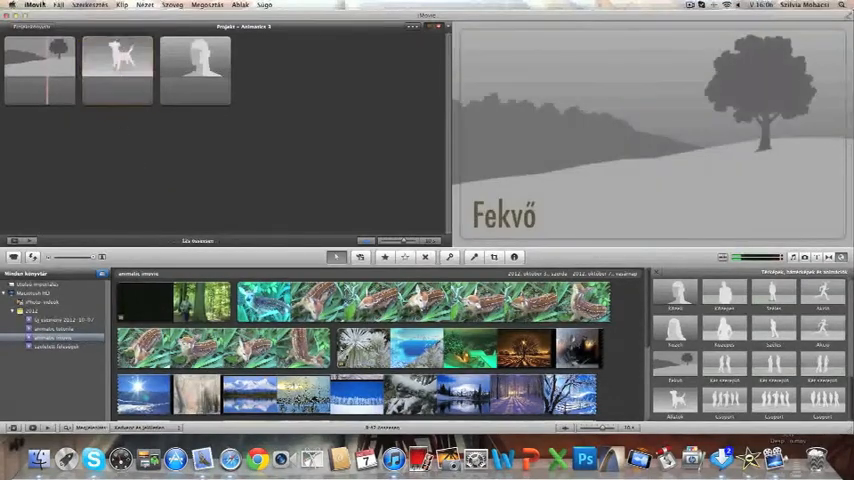
{"action": "left_click", "coordinate": [32, 4]}
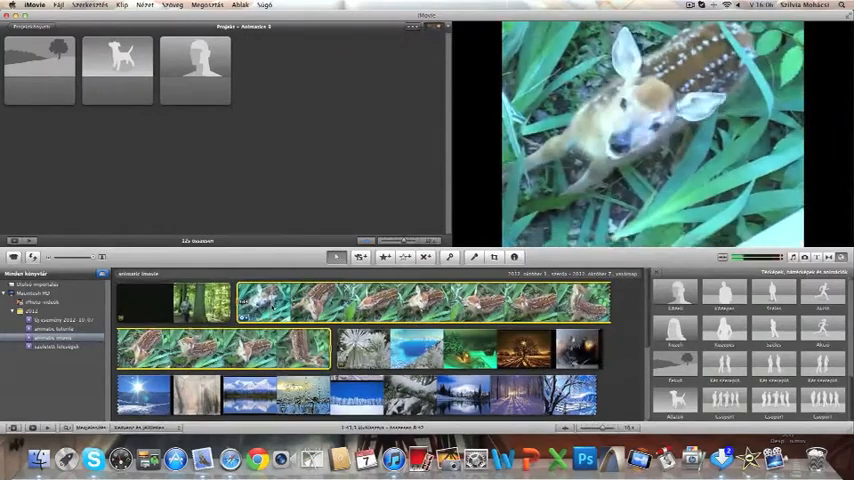
Step: Replace grey placeholders, including the Közeli one, with real event video clips
{"action": "right_click", "coordinate": [118, 70]}
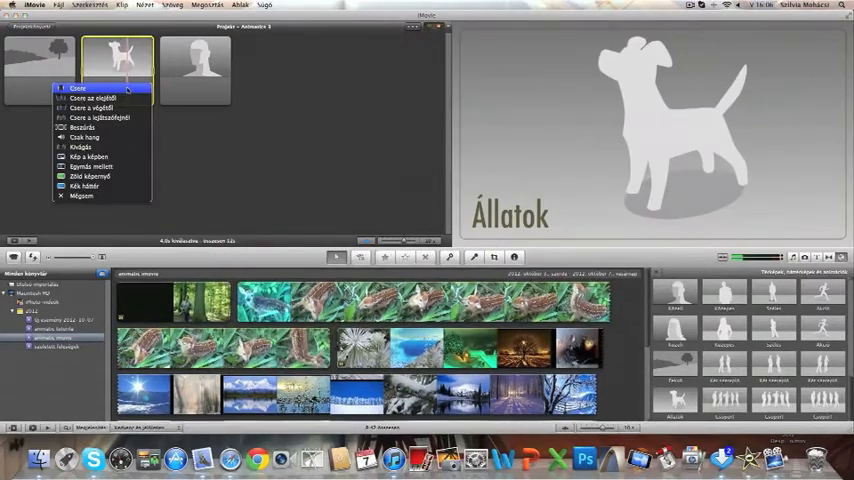
{"action": "mouse_move", "coordinate": [98, 118]}
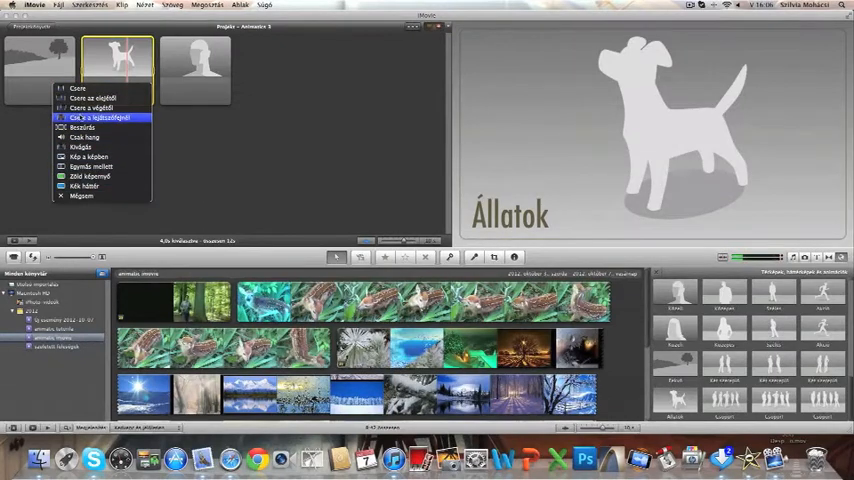
{"action": "mouse_move", "coordinate": [92, 98]}
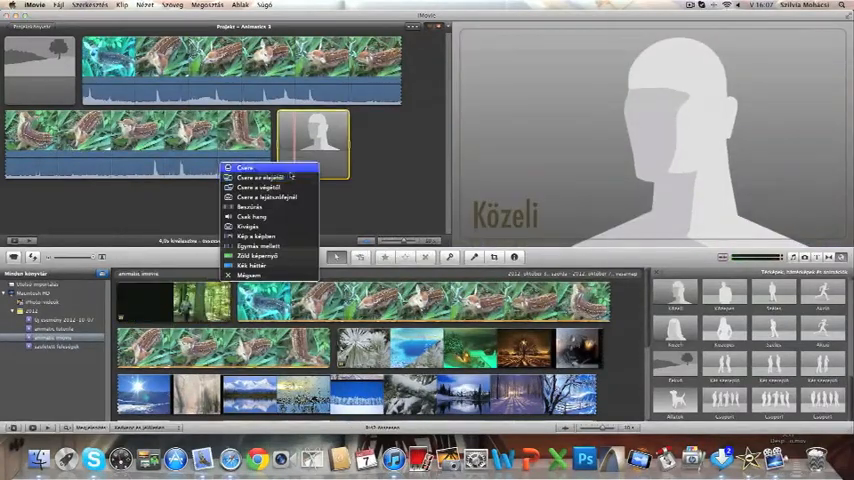
{"action": "left_click", "coordinate": [244, 168]}
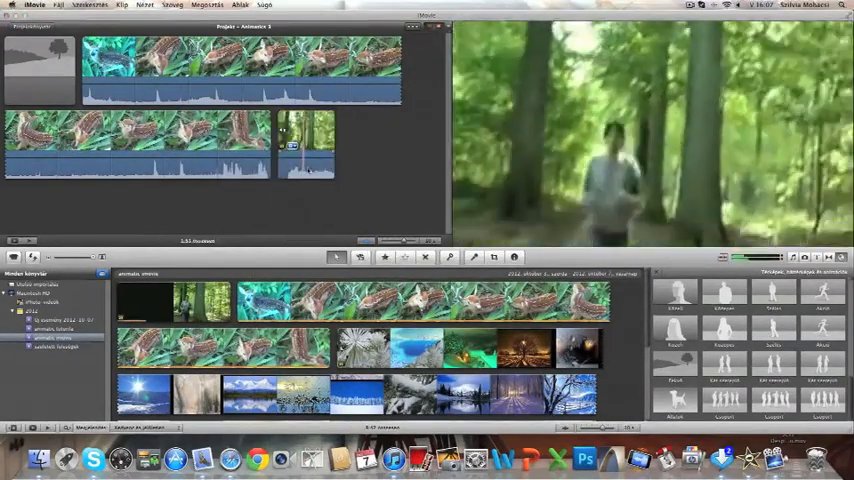